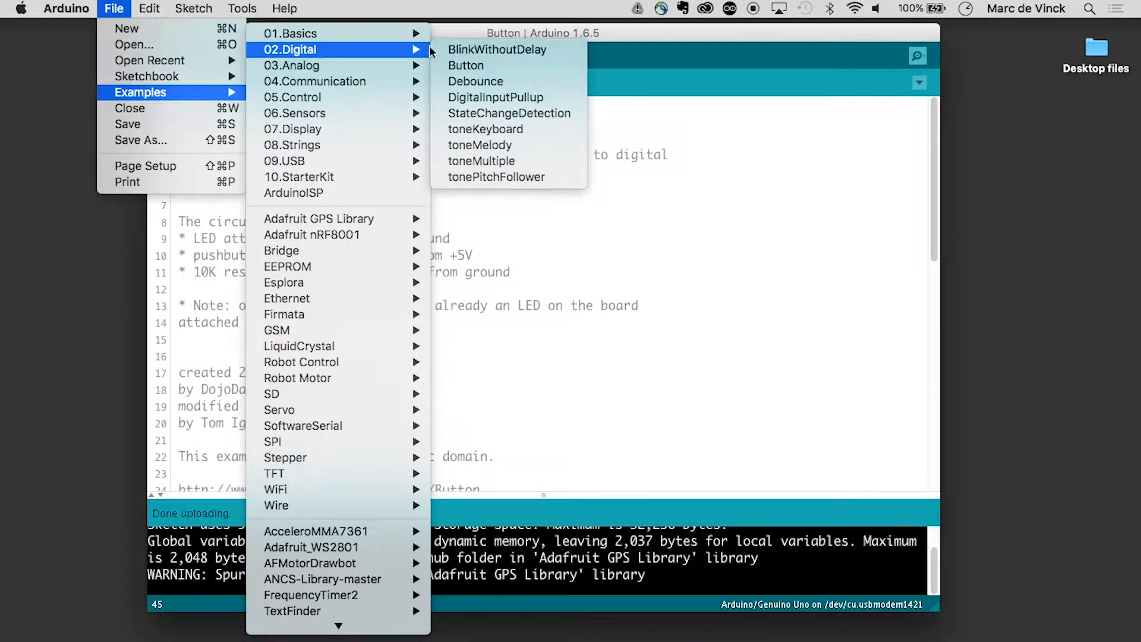
- Load the Debounce example from 02.Digital and upload it to the Uno board
{"action": "left_click", "coordinate": [465, 65]}
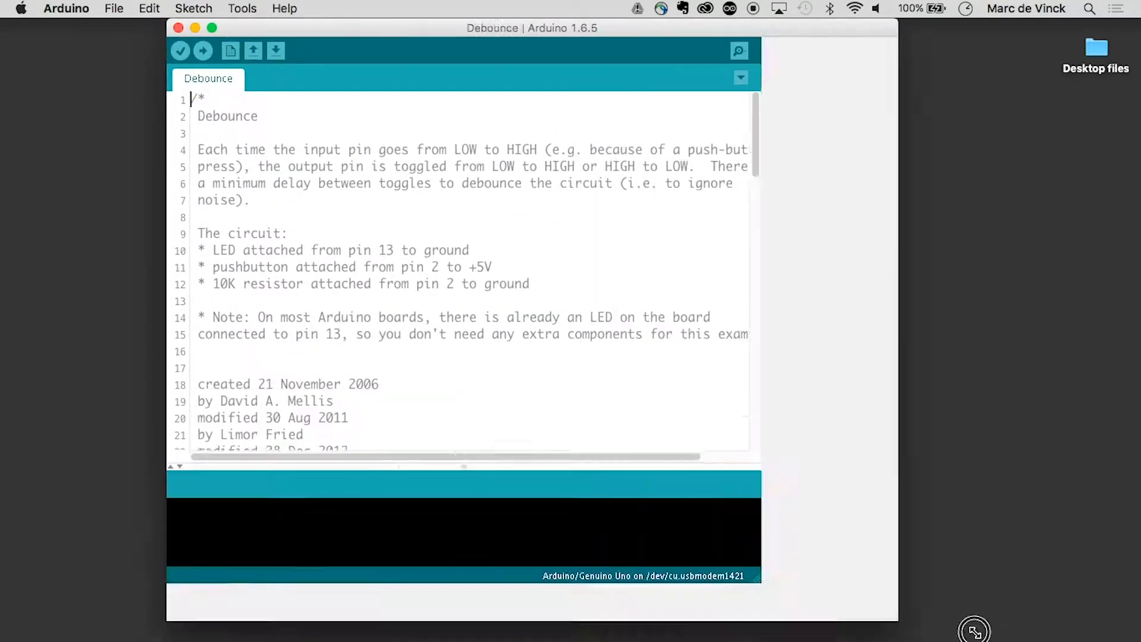
{"action": "left_click", "coordinate": [203, 50]}
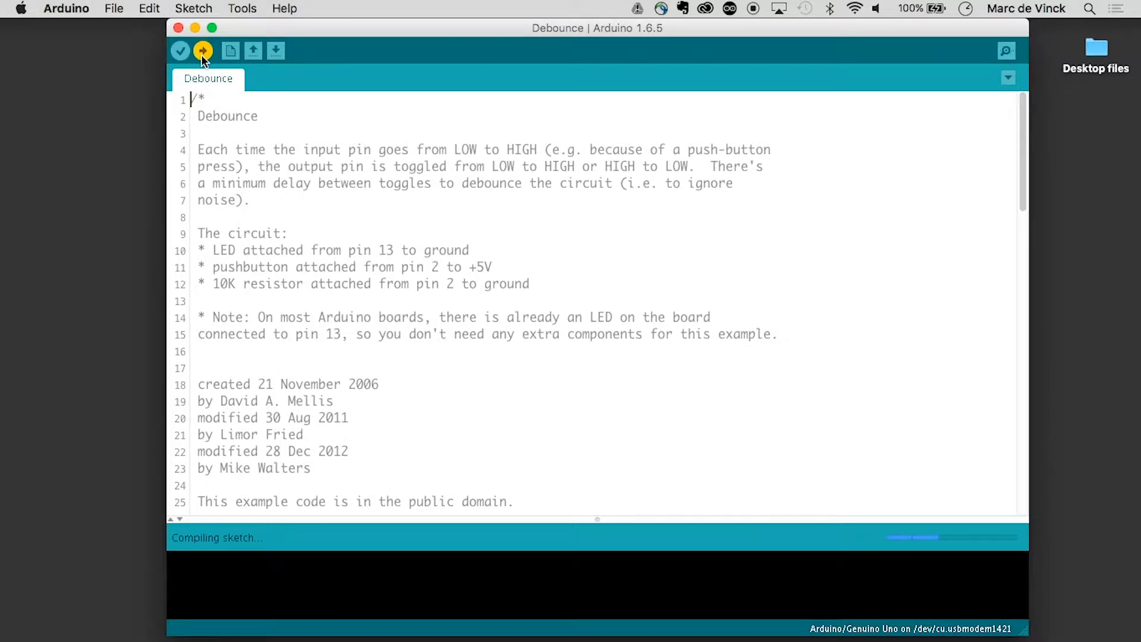
{"action": "left_click", "coordinate": [204, 50]}
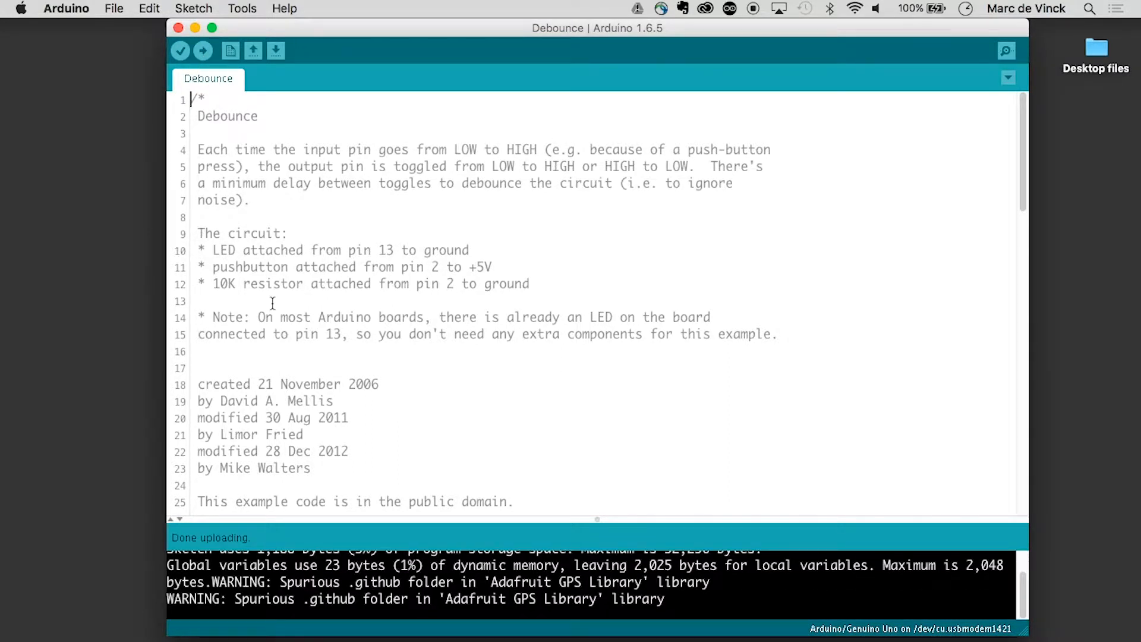
- Scroll to line 43 and edit the debounceDelay constant down to 0
{"action": "scroll", "scroll_direction": "down", "scroll_amount": 3}
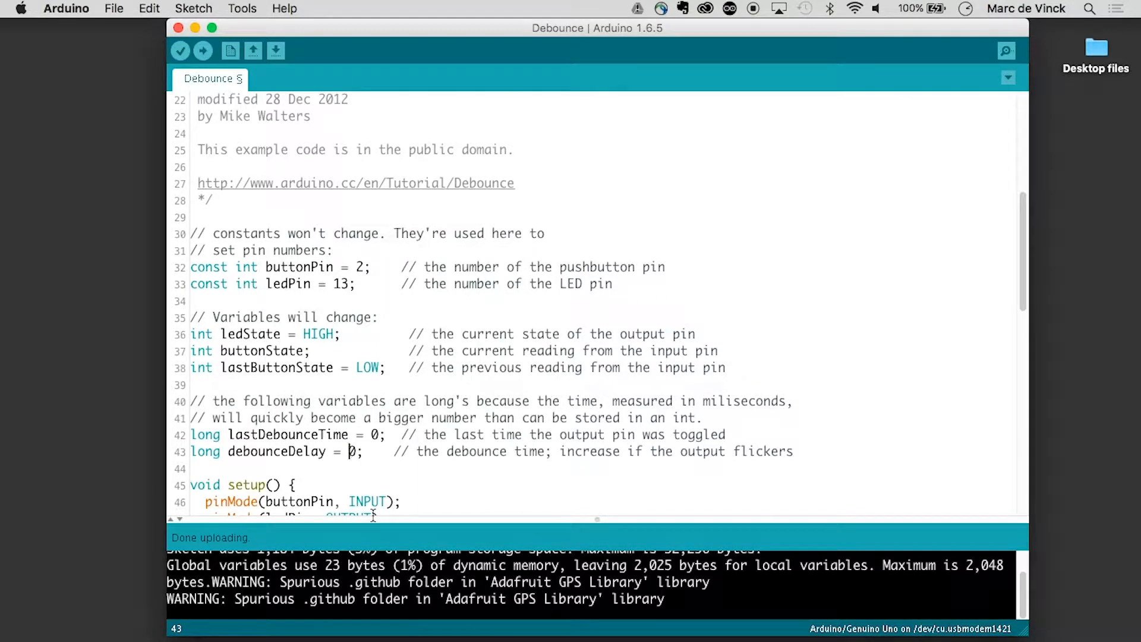
- Upload the sketch with debounceDelay at 50 and wait for 'Done uploading'
{"action": "left_click", "coordinate": [203, 50]}
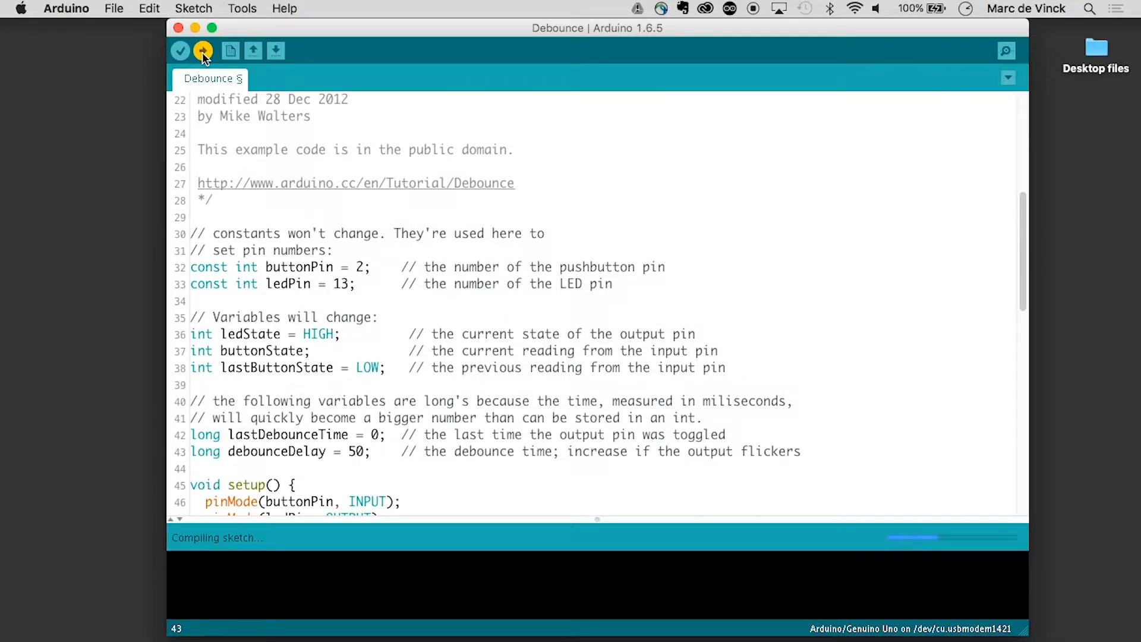
{"action": "left_click", "coordinate": [203, 50]}
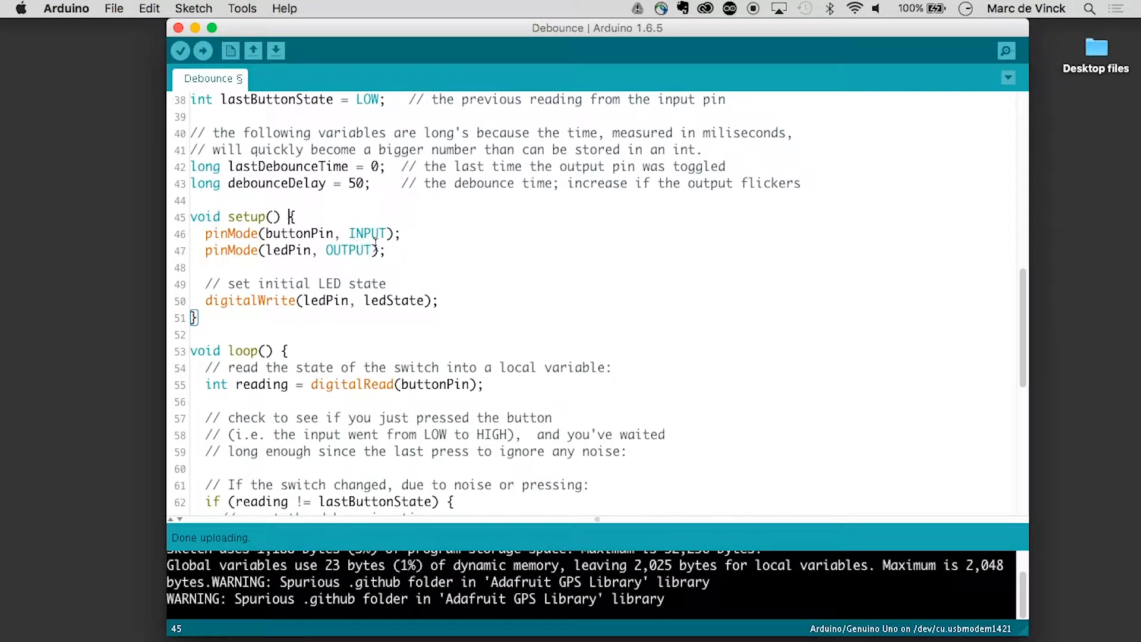
{"action": "mouse_move", "coordinate": [323, 266]}
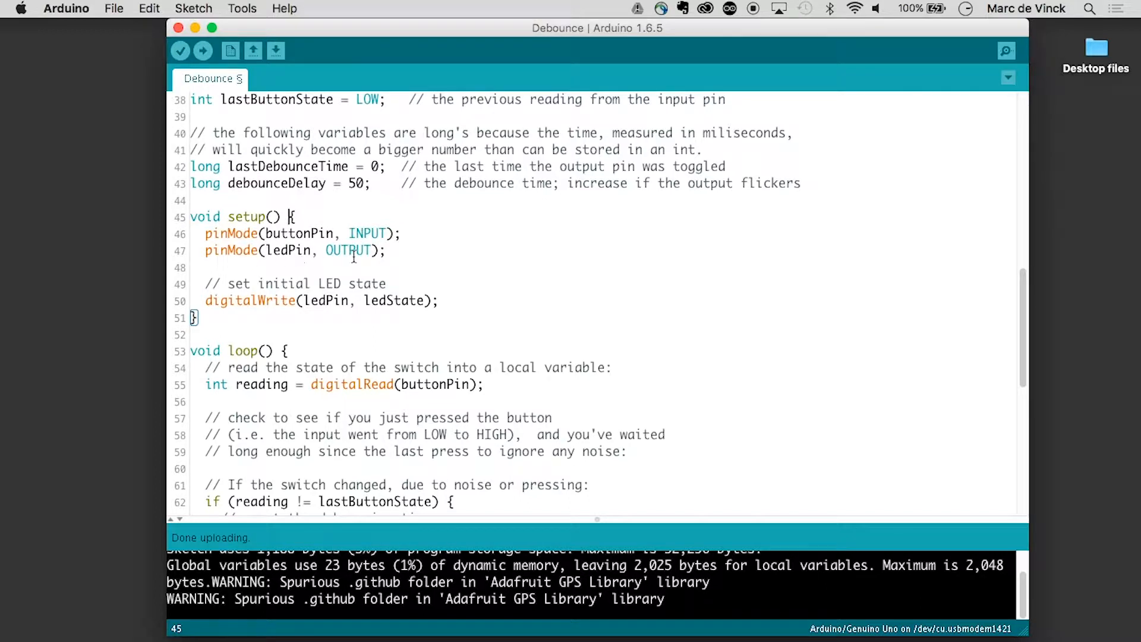
{"action": "scroll", "scroll_direction": "down", "scroll_amount": 3}
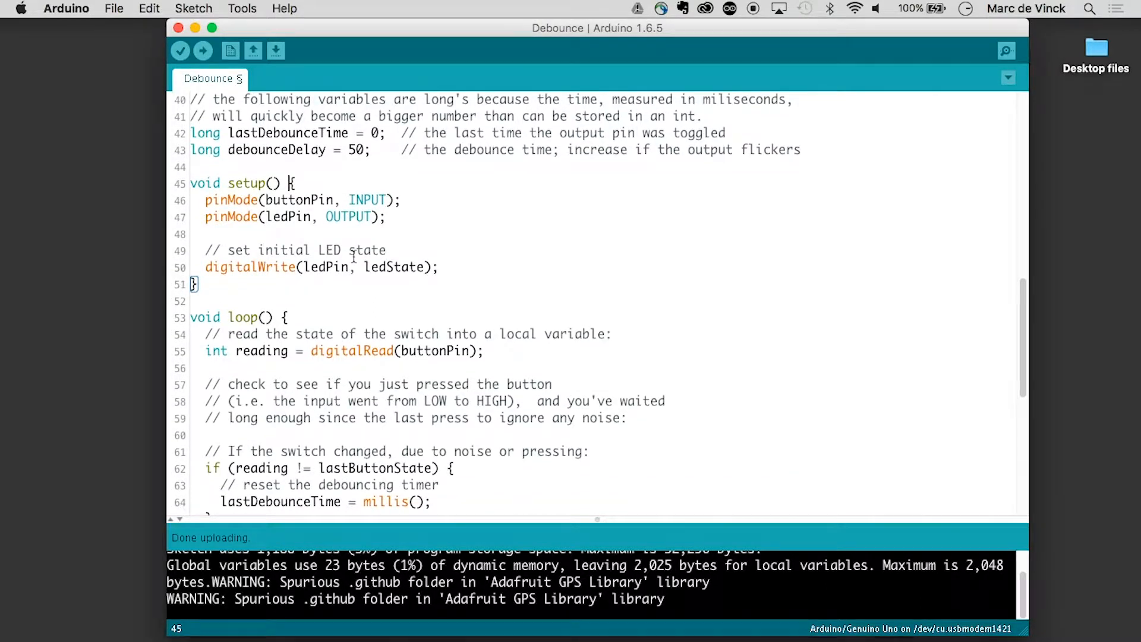
{"action": "scroll", "scroll_direction": "down", "scroll_amount": 3}
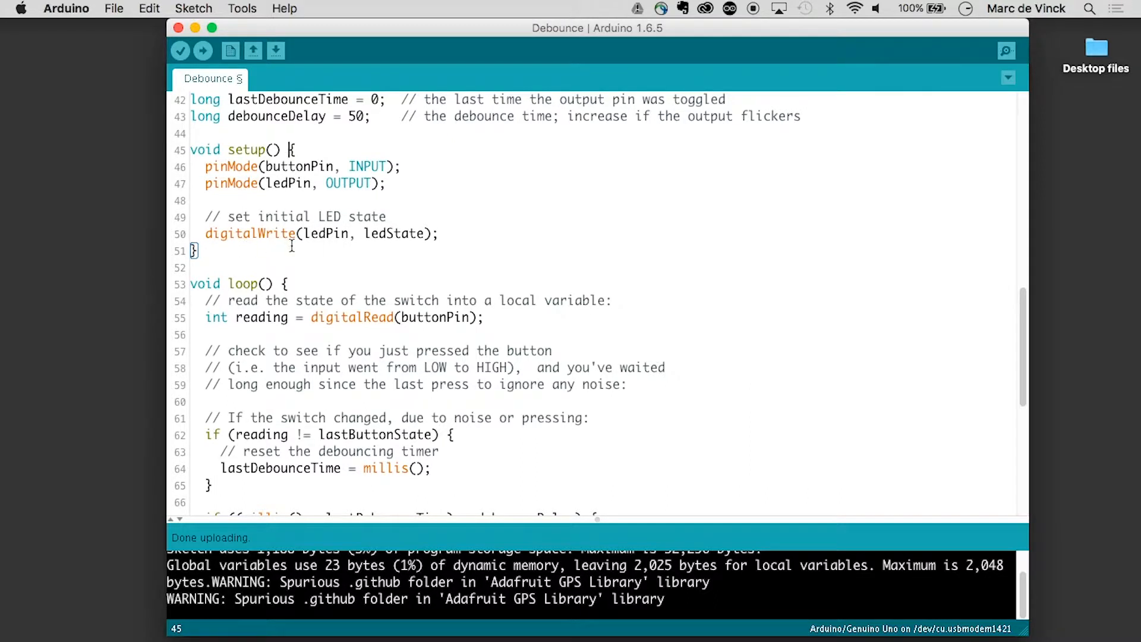
{"action": "mouse_move", "coordinate": [383, 251]}
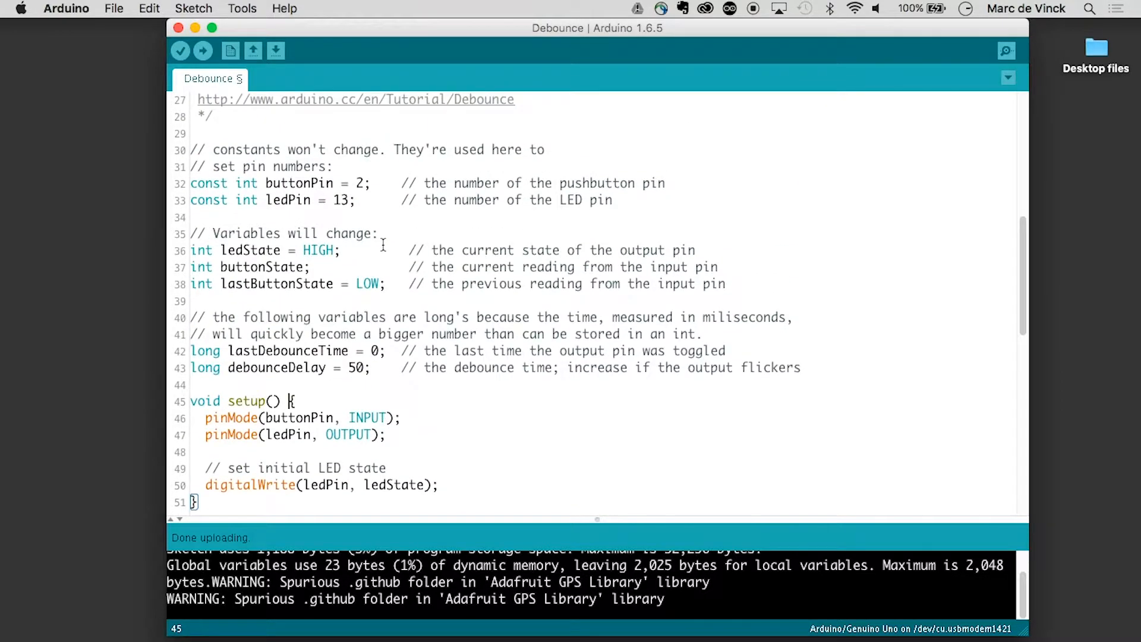
{"action": "scroll", "scroll_direction": "down", "scroll_amount": 3}
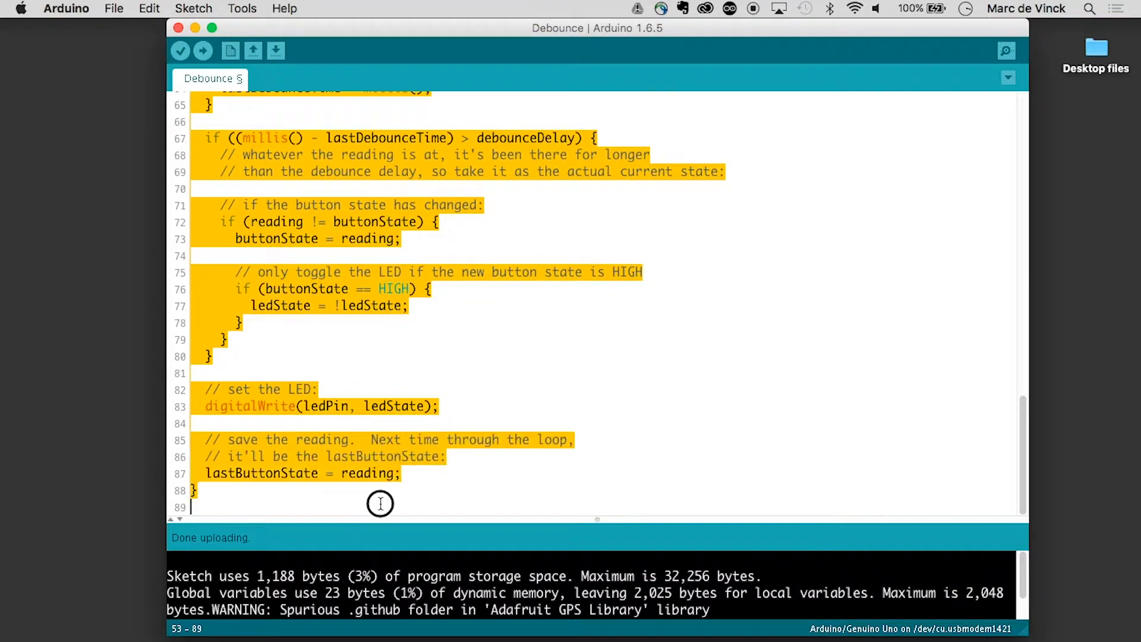
{"action": "scroll", "scroll_direction": "up", "scroll_amount": 3}
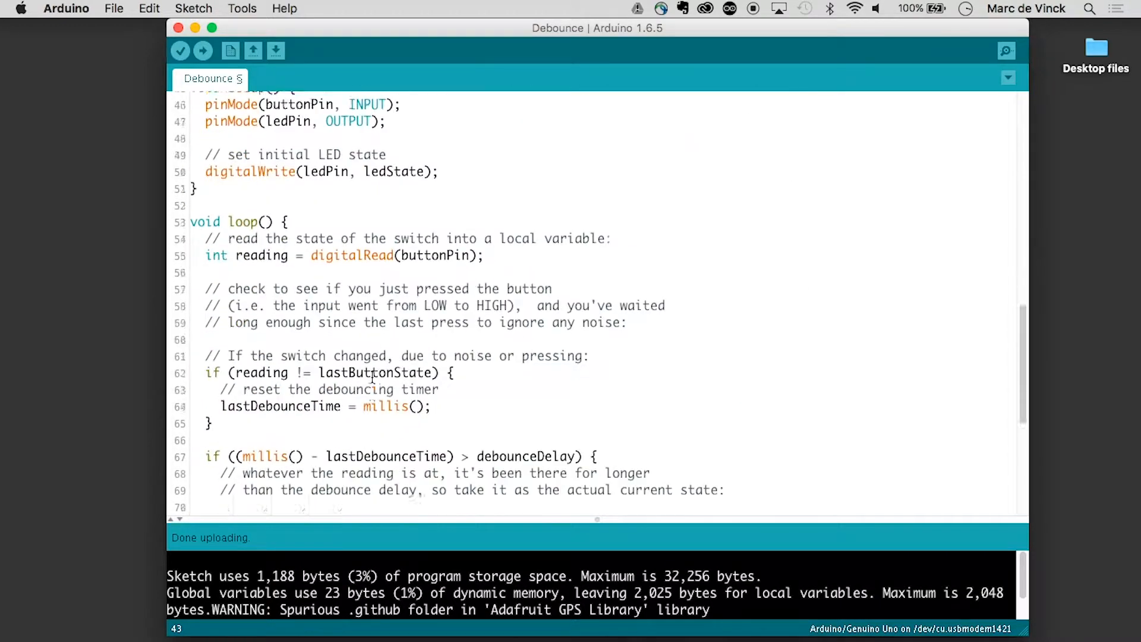
{"action": "scroll", "scroll_direction": "down", "scroll_amount": 3}
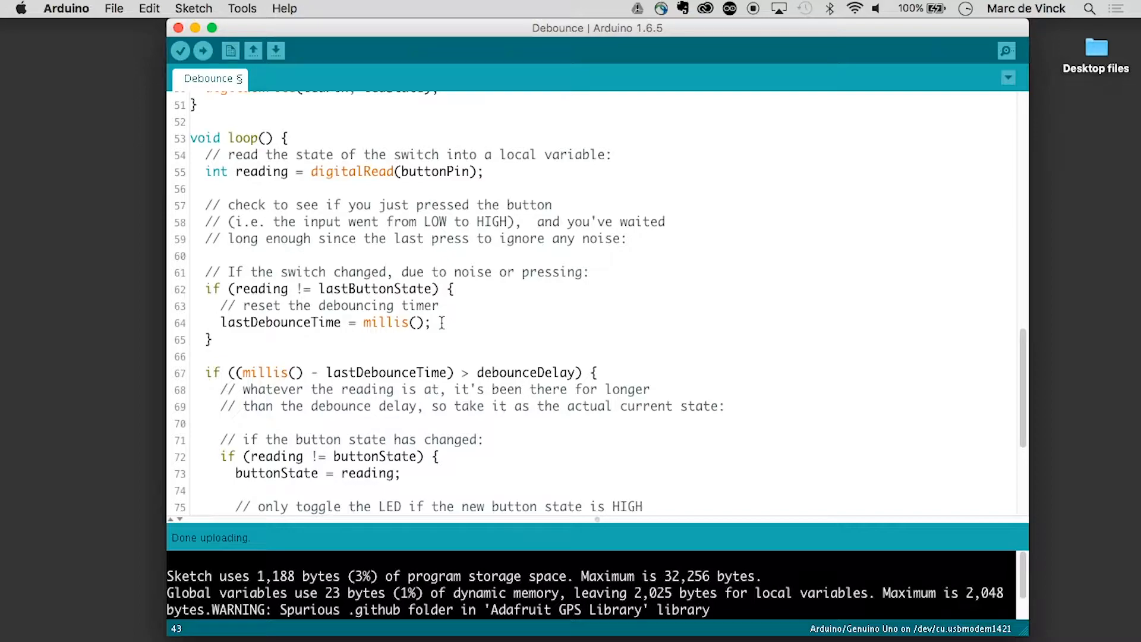
{"action": "scroll", "scroll_direction": "down", "scroll_amount": 3}
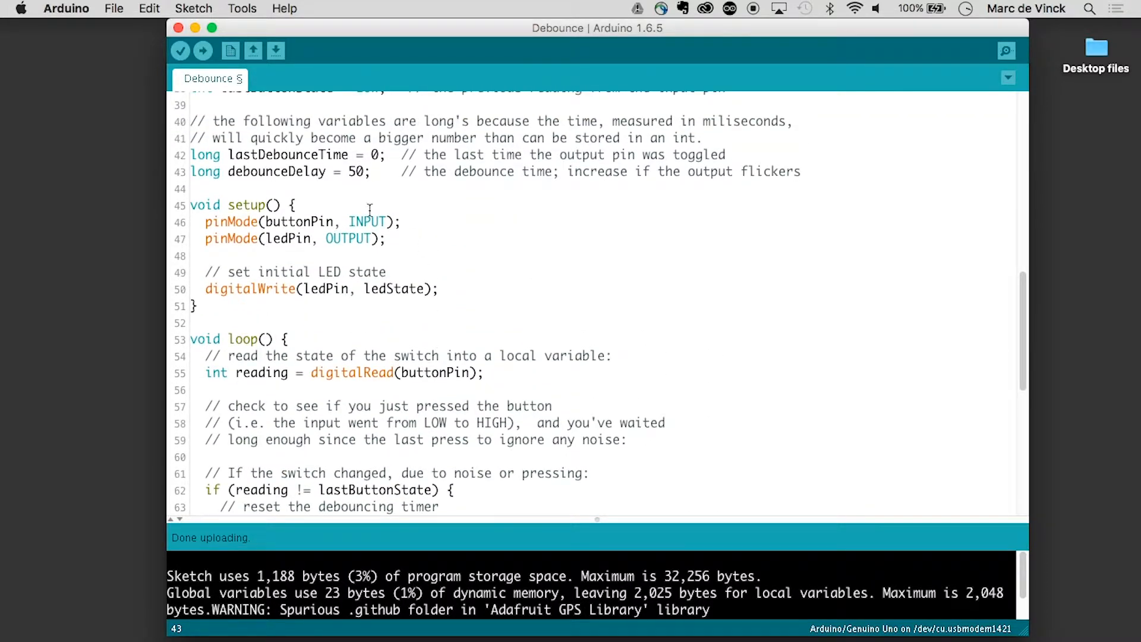
{"action": "scroll", "scroll_direction": "down", "scroll_amount": 3}
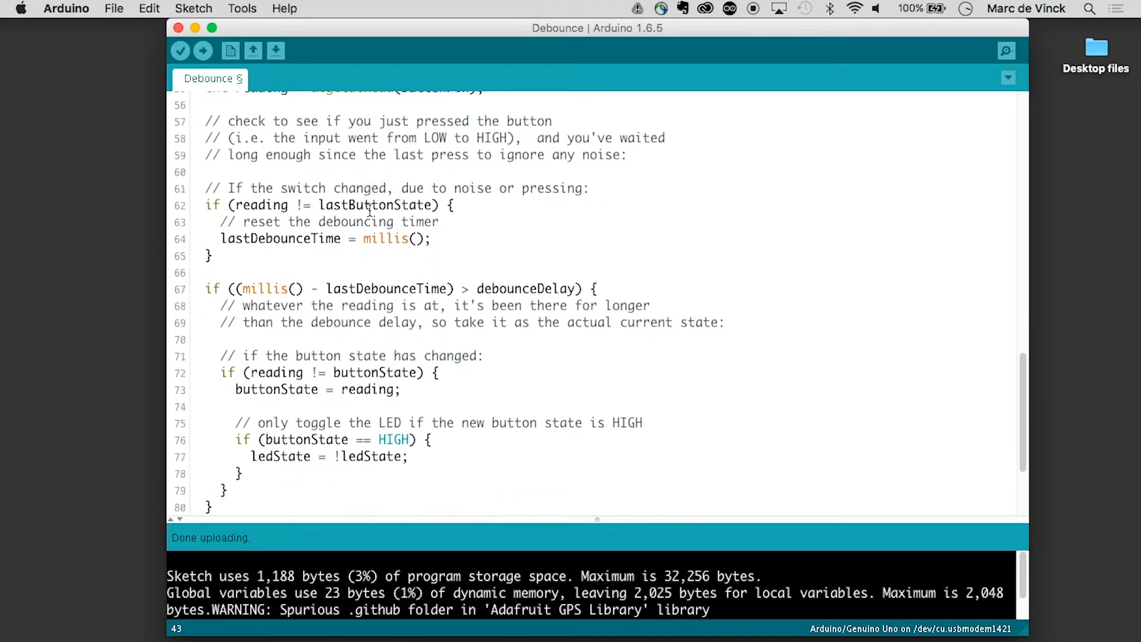